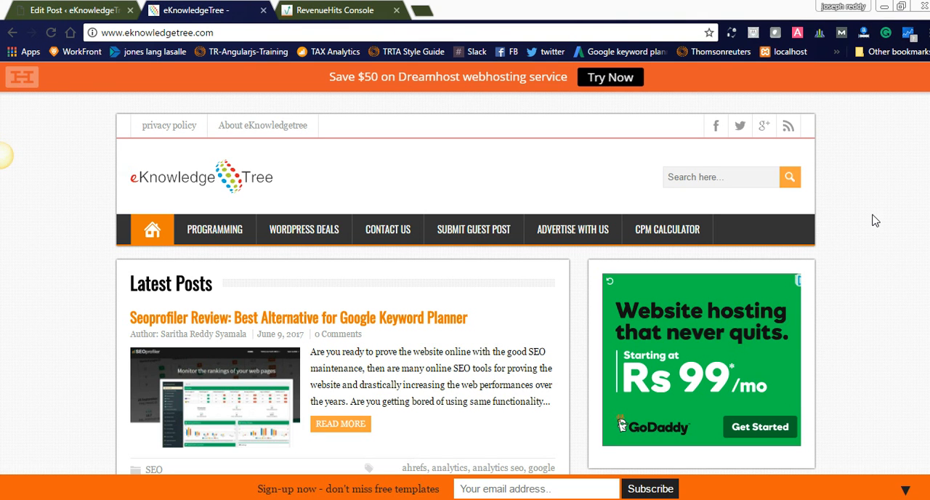
{"action": "mouse_move", "coordinate": [914, 221]}
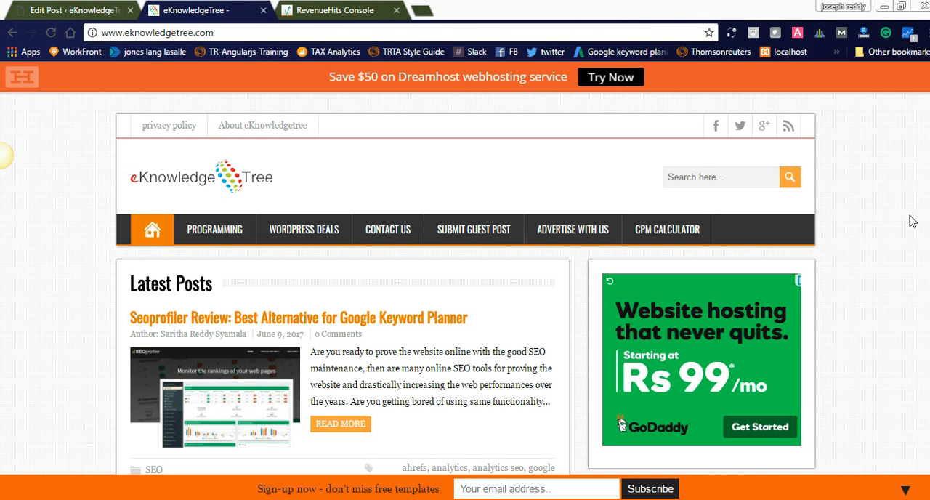
Step: Scroll the eKnowledgeTree home page down to the Revenuehits Best Alternative for Google Ad sense post
{"action": "scroll", "scroll_direction": "down", "scroll_amount": 3}
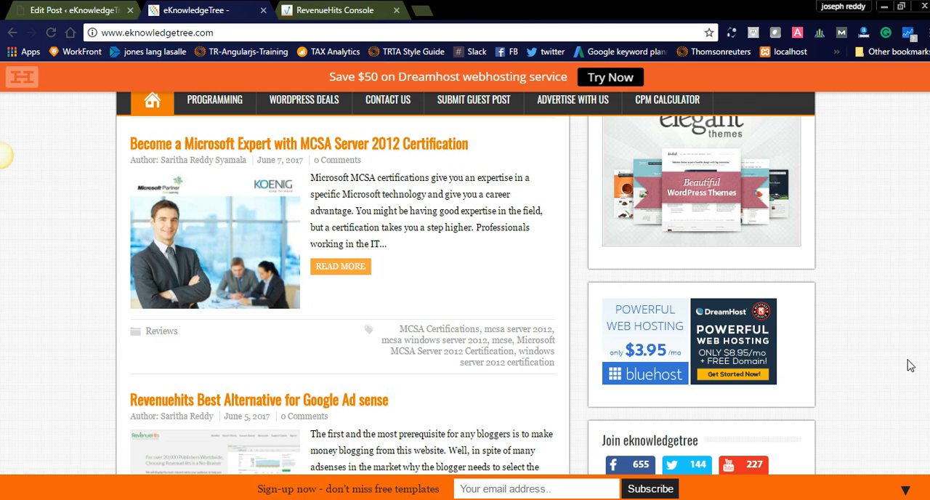
Step: Open the Revenuehits Best Alternative for Google Ad sense post and scroll to its Benefits list
{"action": "left_click", "coordinate": [258, 399]}
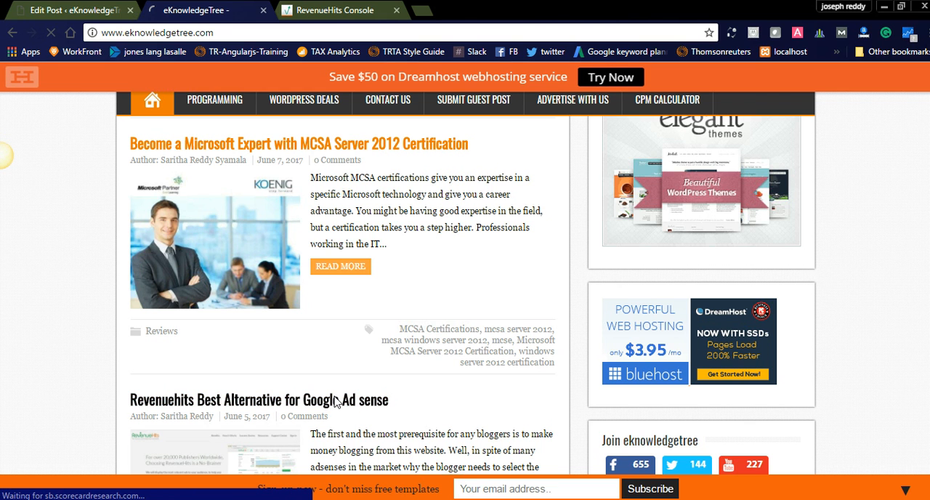
{"action": "left_click", "coordinate": [258, 399]}
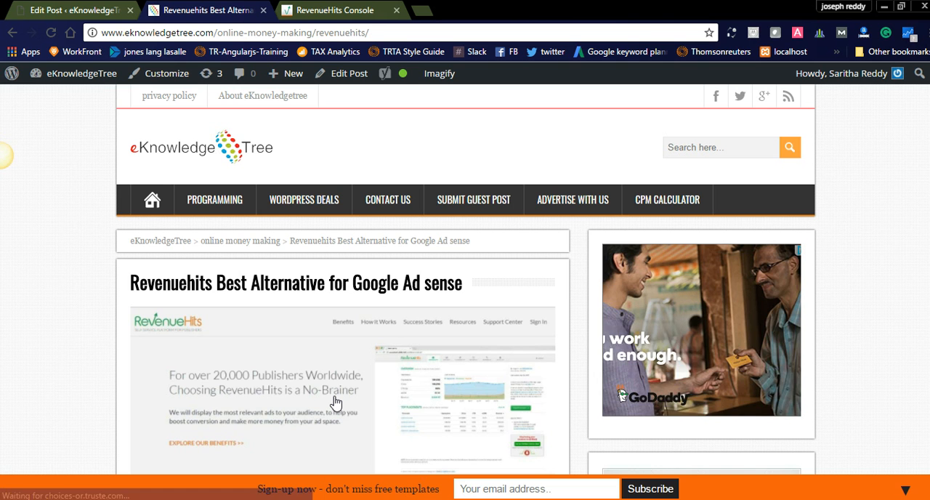
{"action": "scroll", "scroll_direction": "up", "scroll_amount": 3}
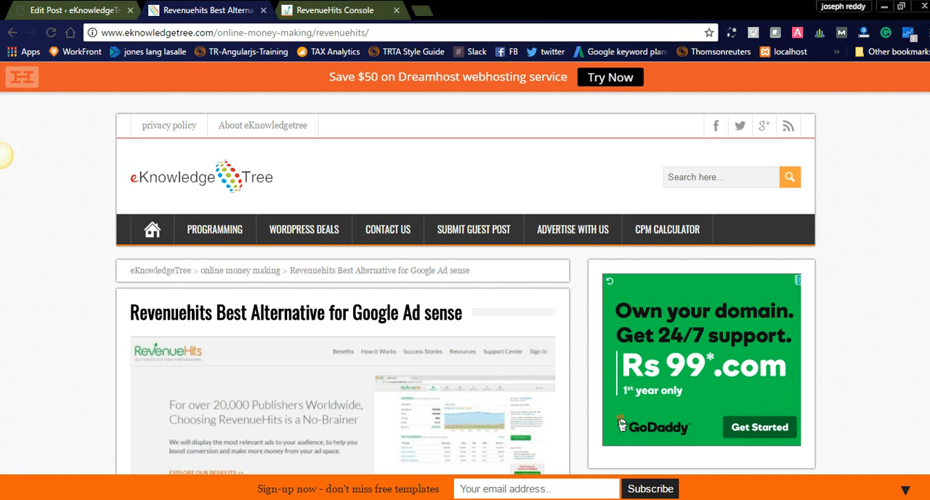
{"action": "scroll", "scroll_direction": "down", "scroll_amount": 3}
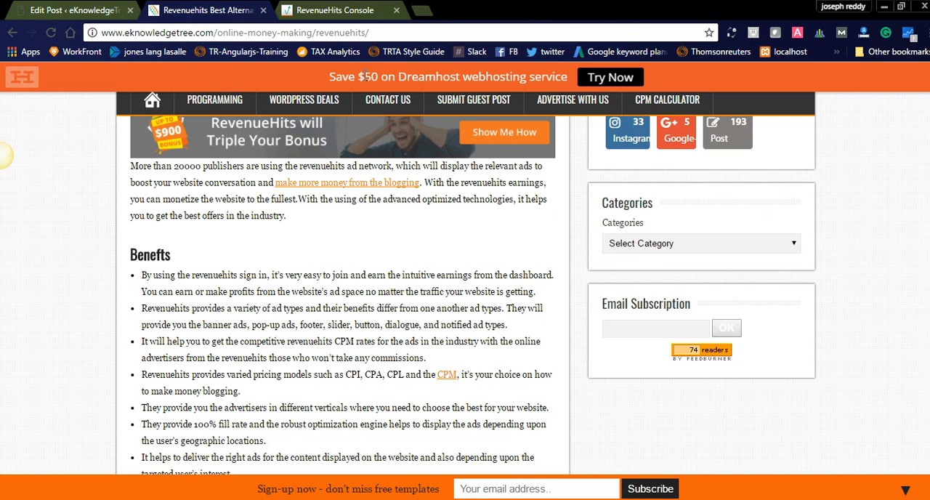
Step: Show the RevenueHits dashboard with yesterday's stats and top placements for the last 8 days
{"action": "left_click", "coordinate": [329, 10]}
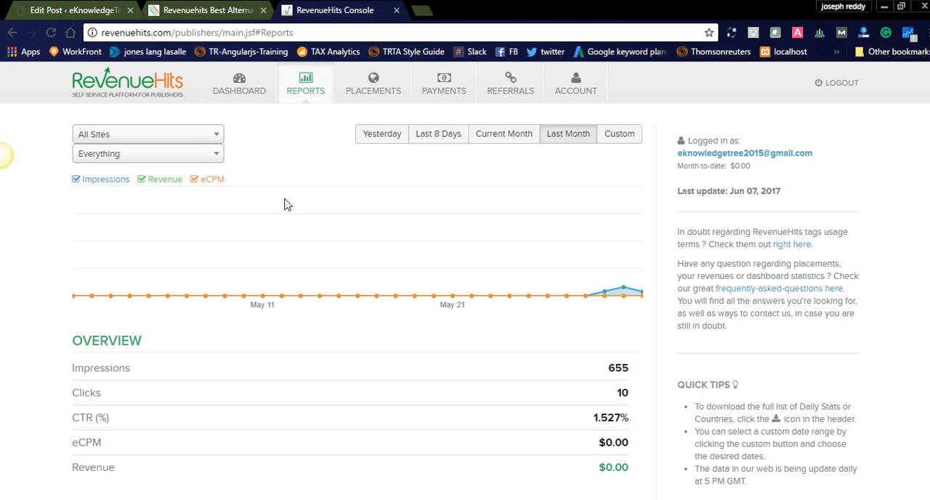
{"action": "left_click", "coordinate": [239, 83]}
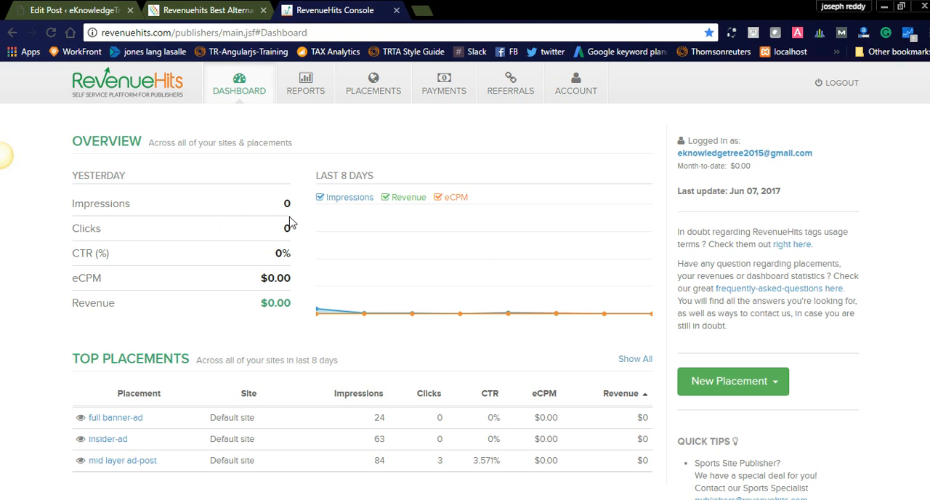
{"action": "mouse_move", "coordinate": [193, 353]}
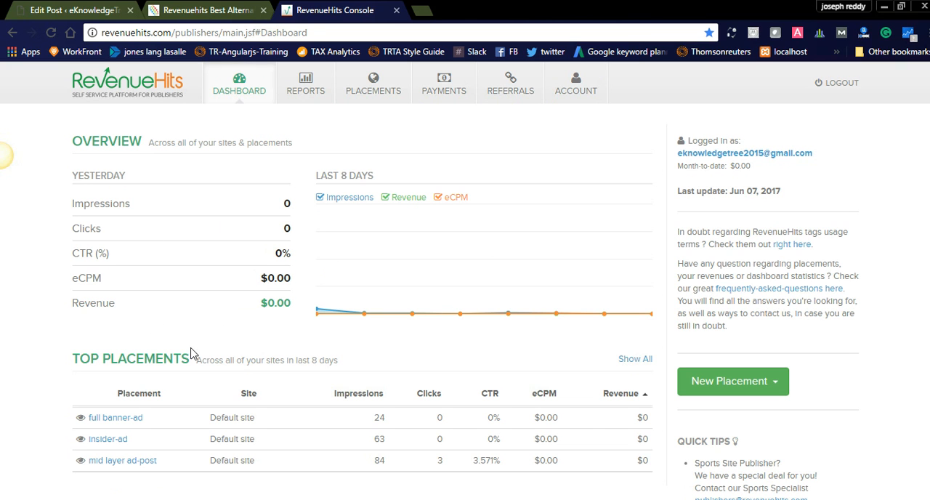
{"action": "mouse_move", "coordinate": [356, 281]}
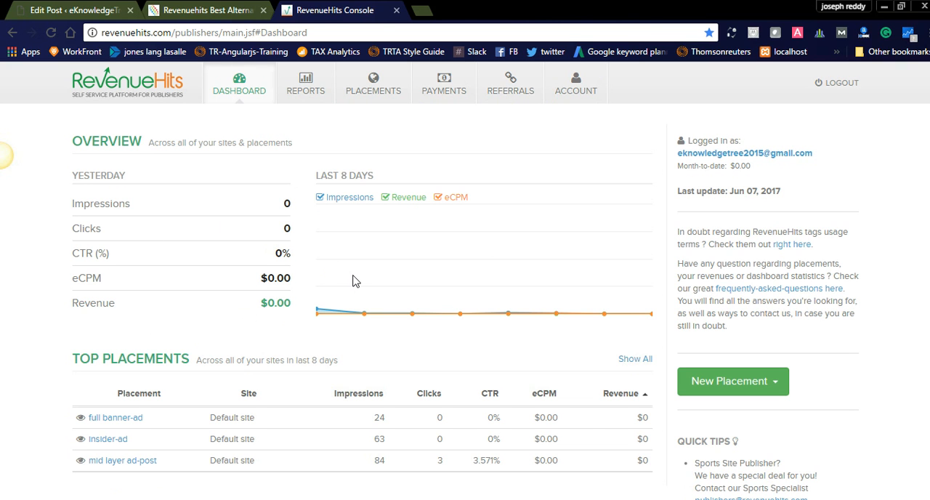
{"action": "mouse_move", "coordinate": [494, 233]}
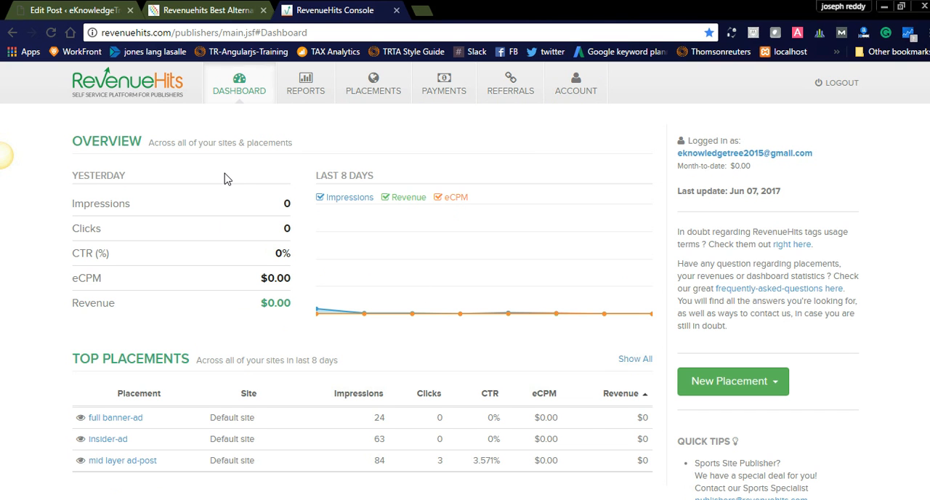
{"action": "mouse_move", "coordinate": [500, 340]}
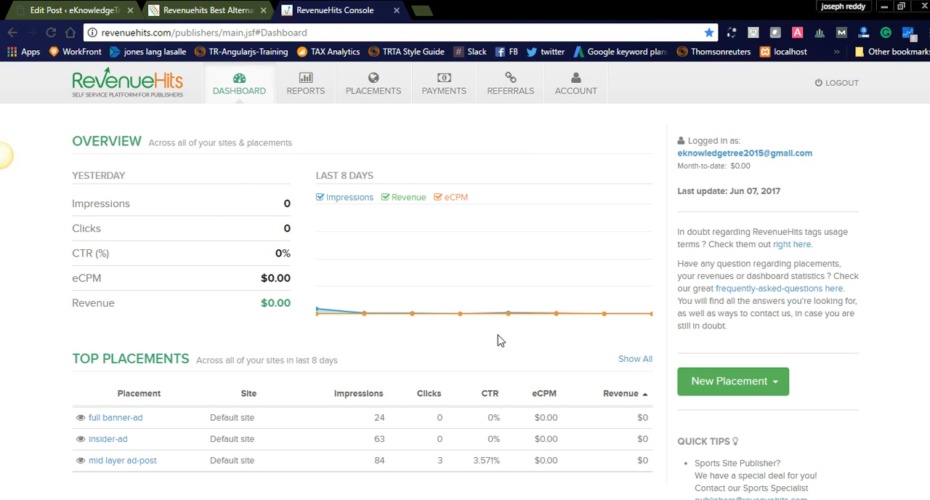
{"action": "mouse_move", "coordinate": [145, 471]}
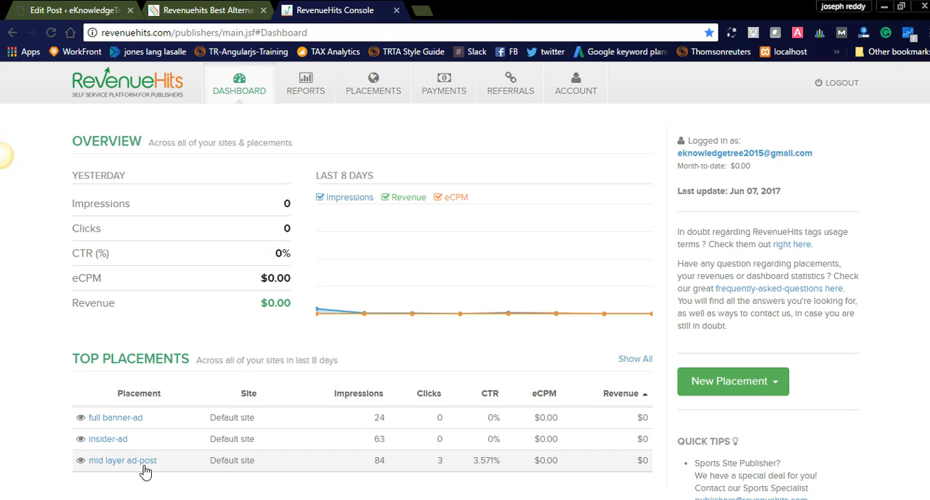
{"action": "mouse_move", "coordinate": [245, 435]}
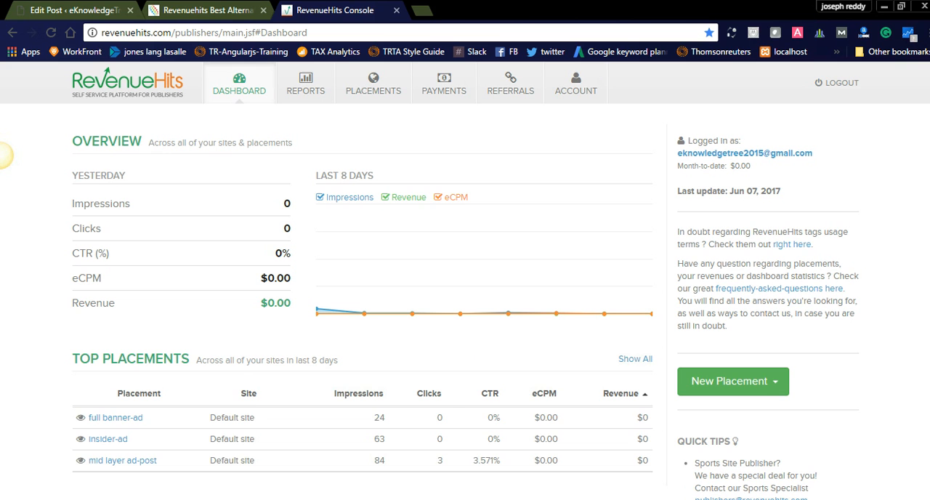
{"action": "mouse_move", "coordinate": [326, 114]}
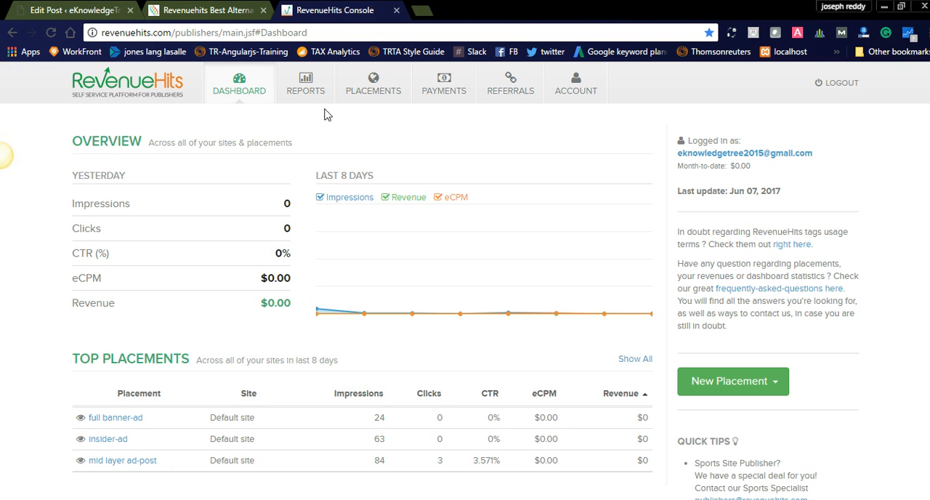
Step: View Last Month's report figures, then show the My Placements list
{"action": "left_click", "coordinate": [305, 82]}
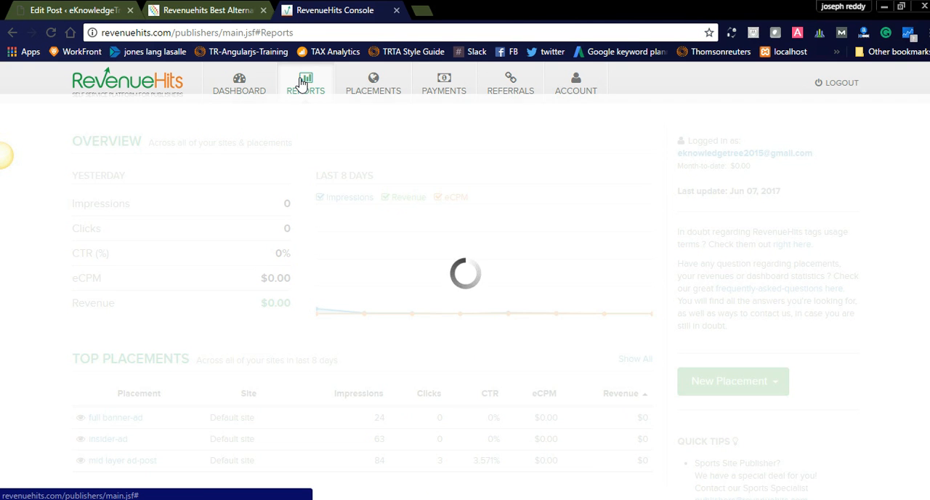
{"action": "left_click", "coordinate": [305, 82]}
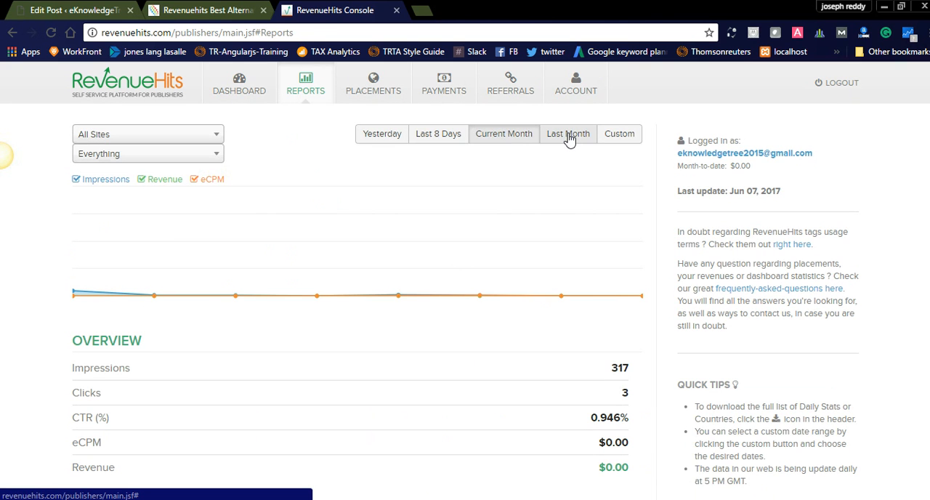
{"action": "left_click", "coordinate": [567, 133]}
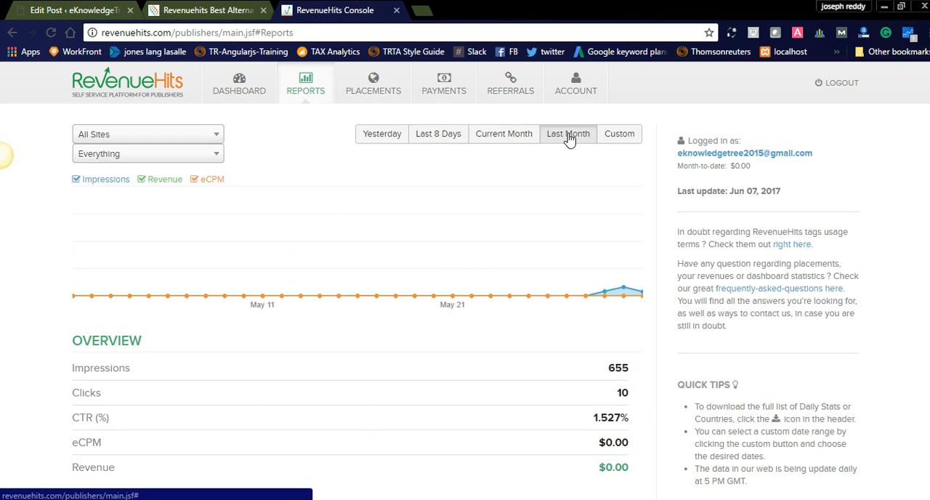
{"action": "mouse_move", "coordinate": [473, 413]}
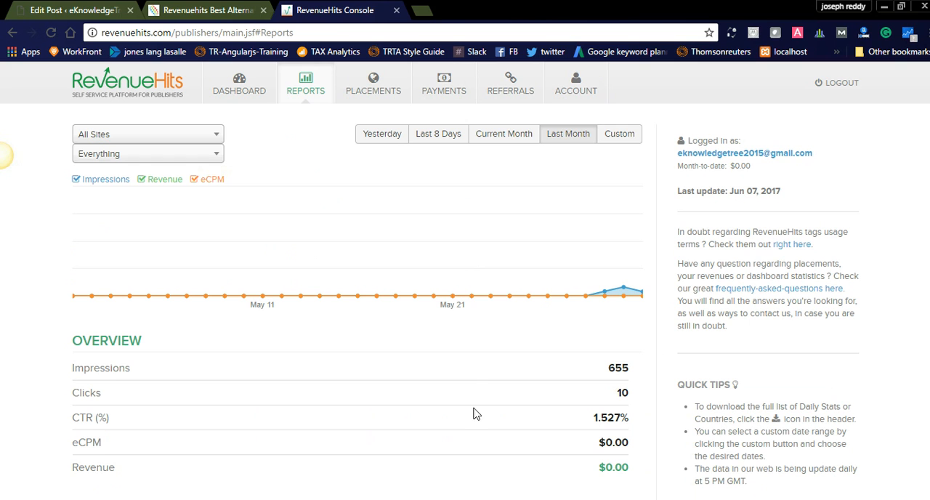
{"action": "mouse_move", "coordinate": [450, 478]}
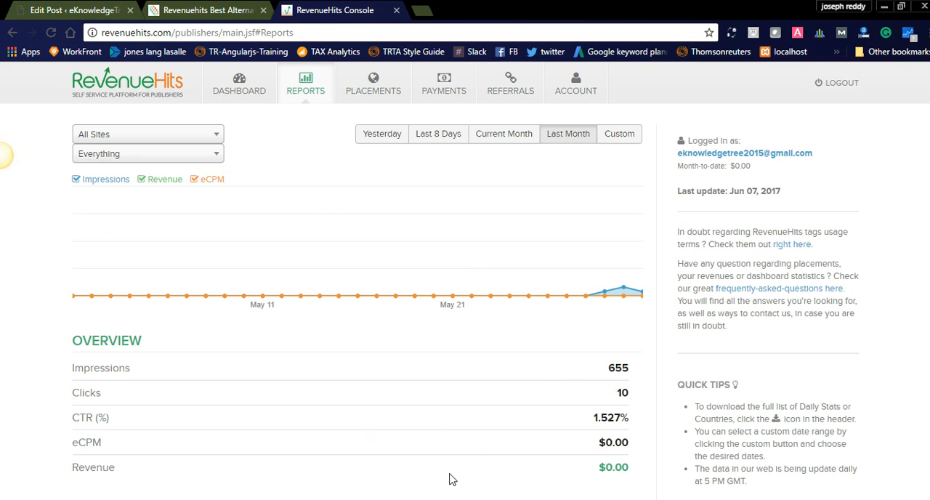
{"action": "mouse_move", "coordinate": [550, 377]}
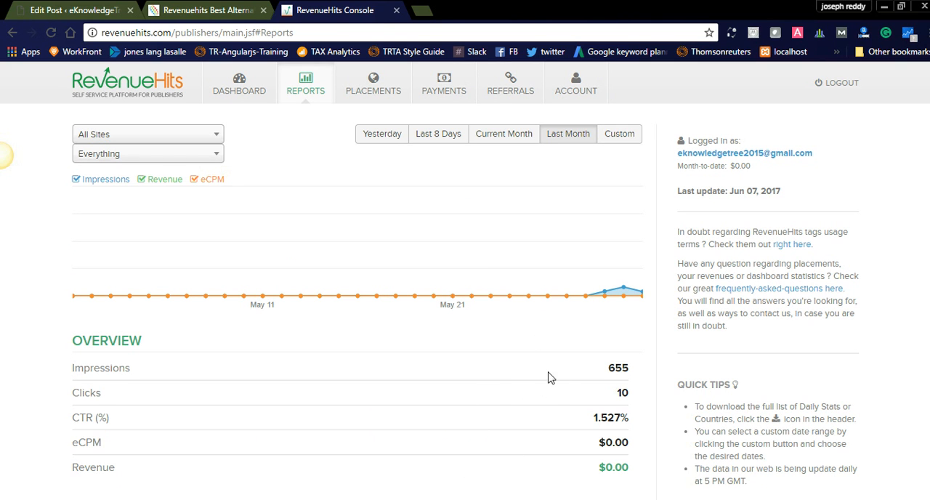
{"action": "mouse_move", "coordinate": [570, 414]}
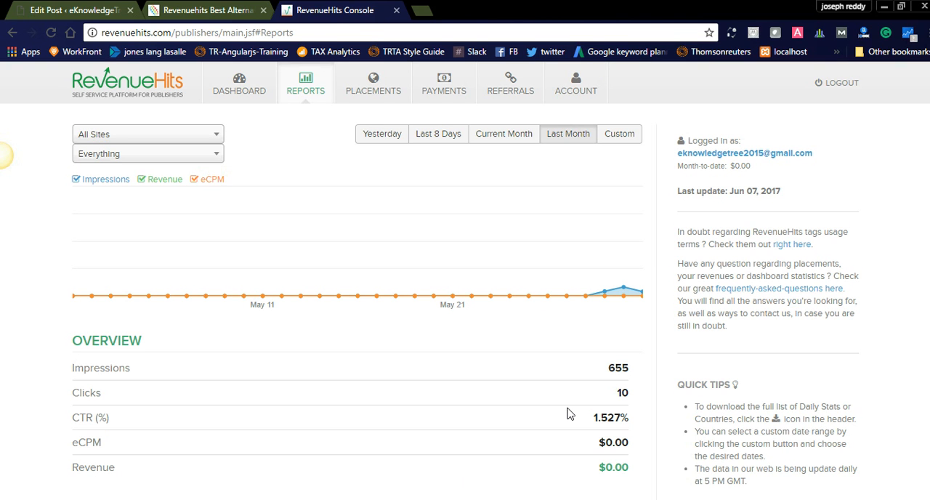
{"action": "mouse_move", "coordinate": [582, 362]}
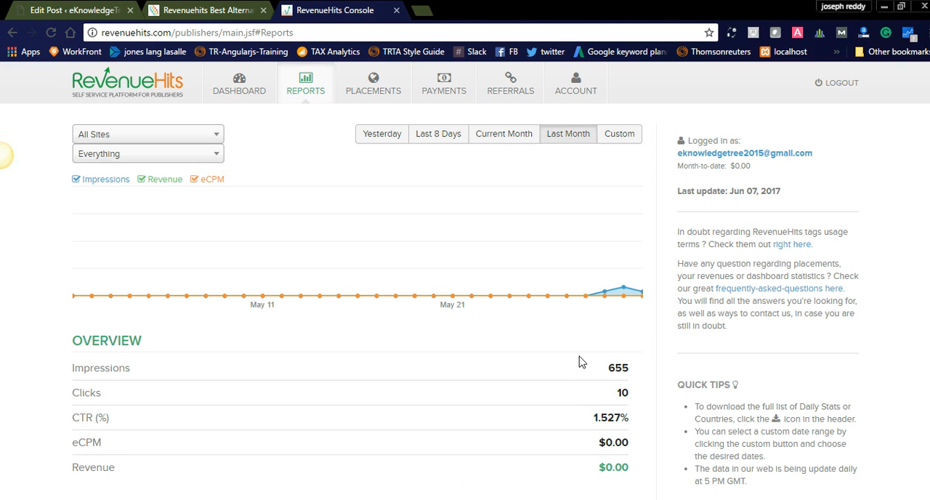
{"action": "mouse_move", "coordinate": [463, 387]}
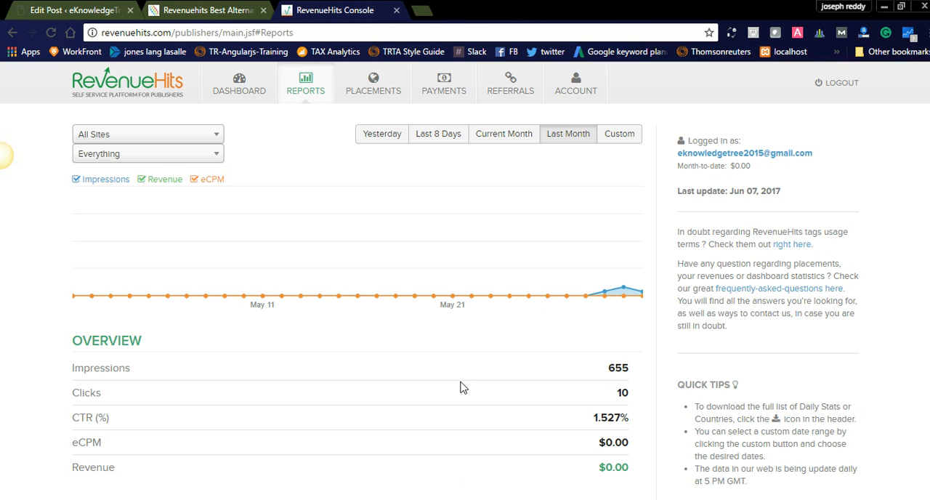
{"action": "mouse_move", "coordinate": [405, 305]}
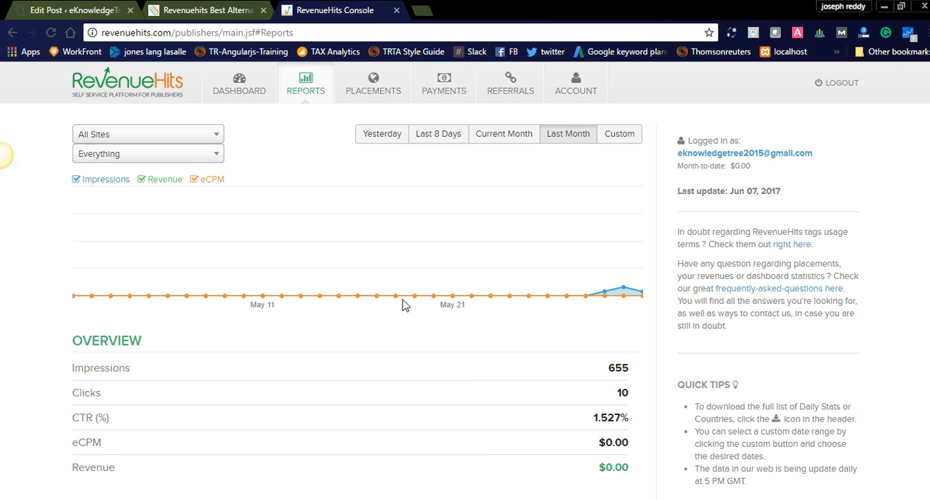
{"action": "left_click", "coordinate": [373, 84]}
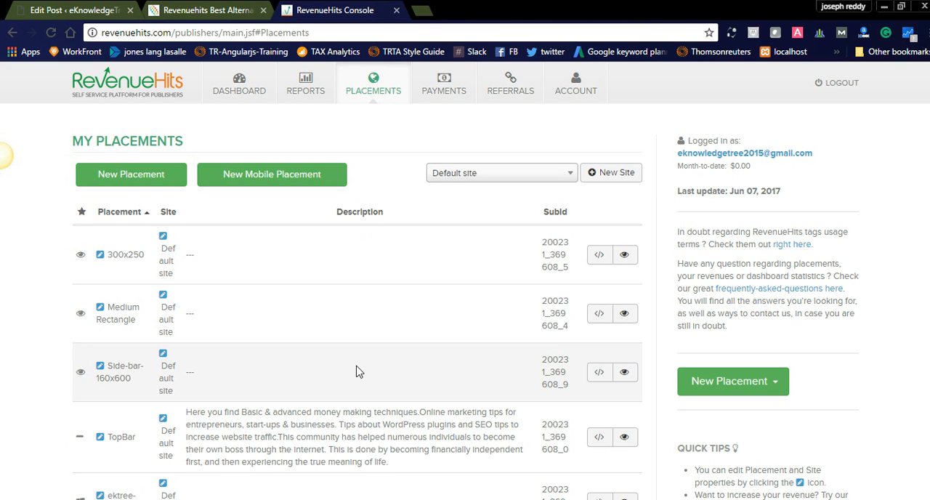
Step: Start a New Placement to show the placement types: banner, popunder, shadow box, slider and more
{"action": "left_click", "coordinate": [732, 380]}
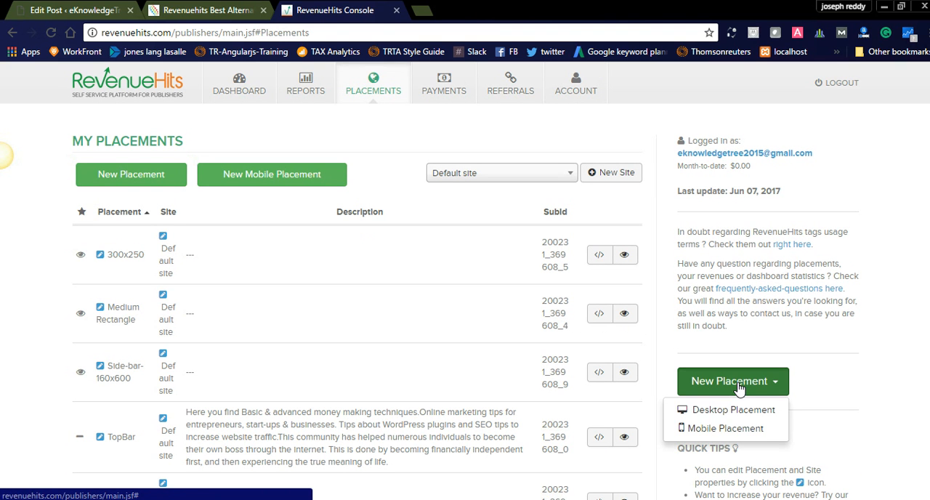
{"action": "mouse_move", "coordinate": [723, 428]}
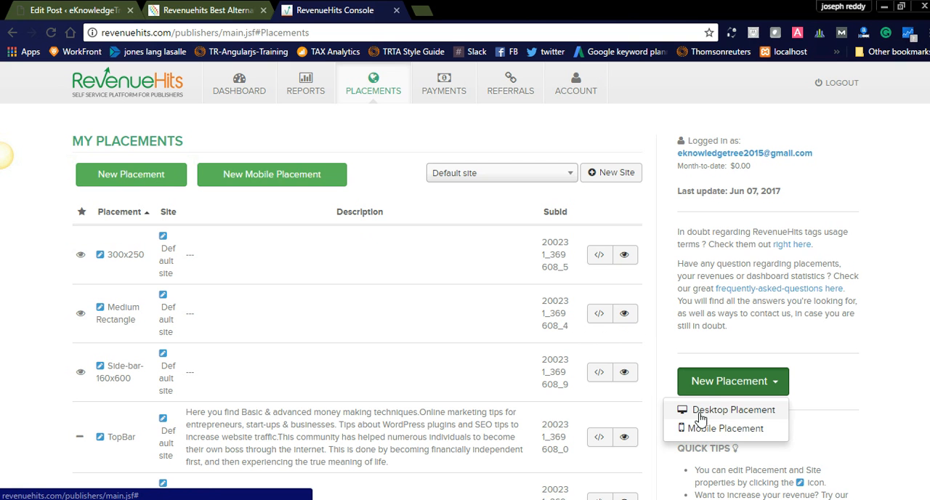
{"action": "mouse_move", "coordinate": [705, 428]}
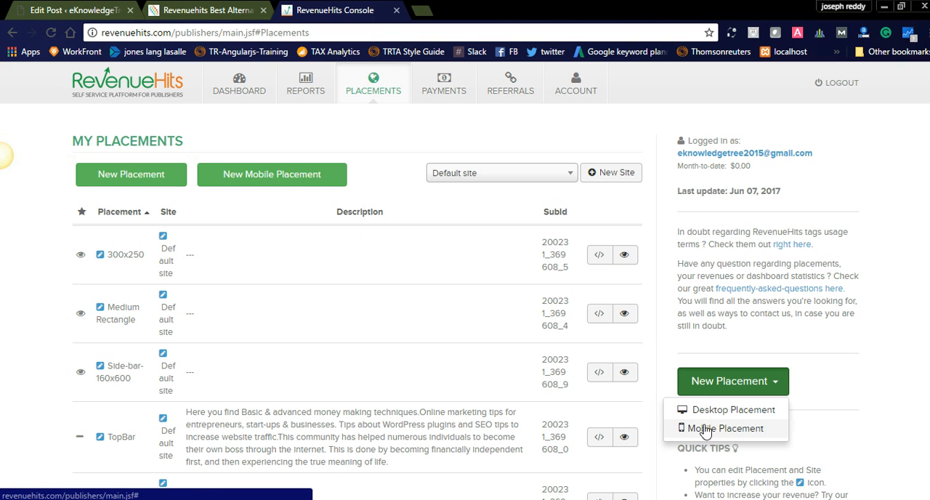
{"action": "left_click", "coordinate": [733, 409]}
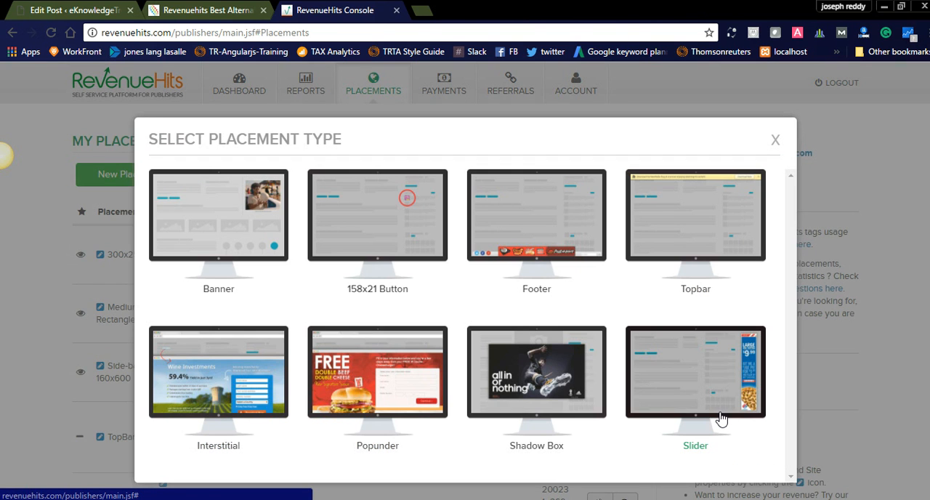
{"action": "mouse_move", "coordinate": [383, 283]}
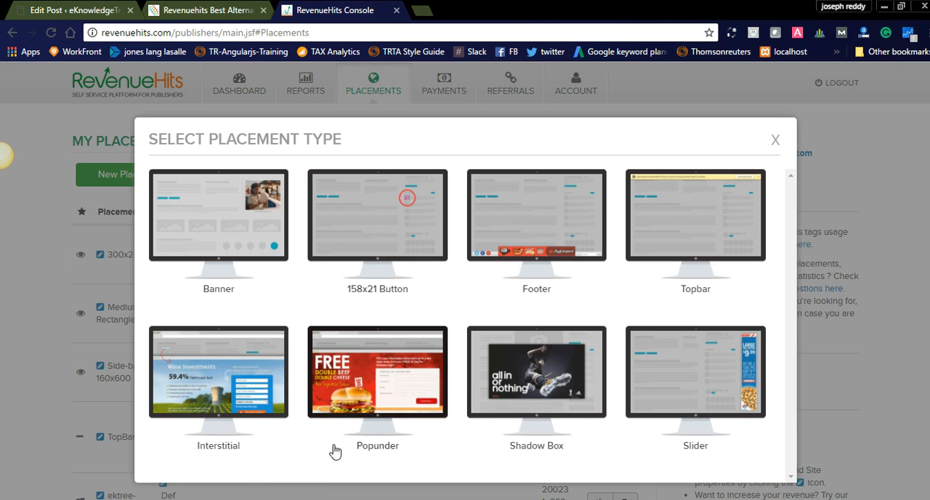
{"action": "mouse_move", "coordinate": [559, 450]}
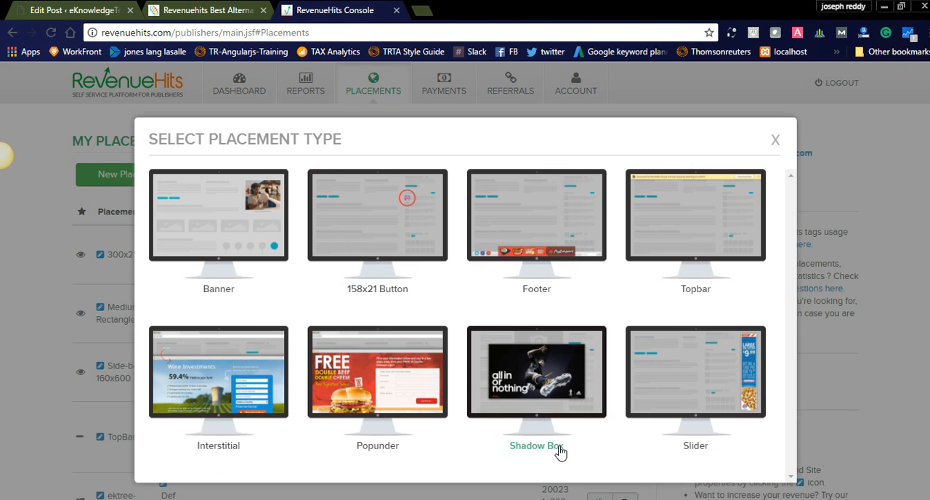
{"action": "mouse_move", "coordinate": [712, 435]}
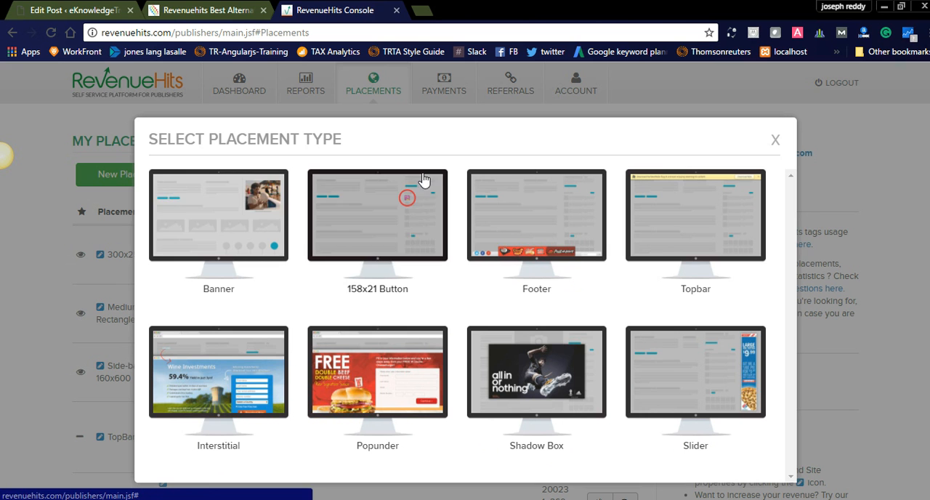
{"action": "mouse_move", "coordinate": [315, 456]}
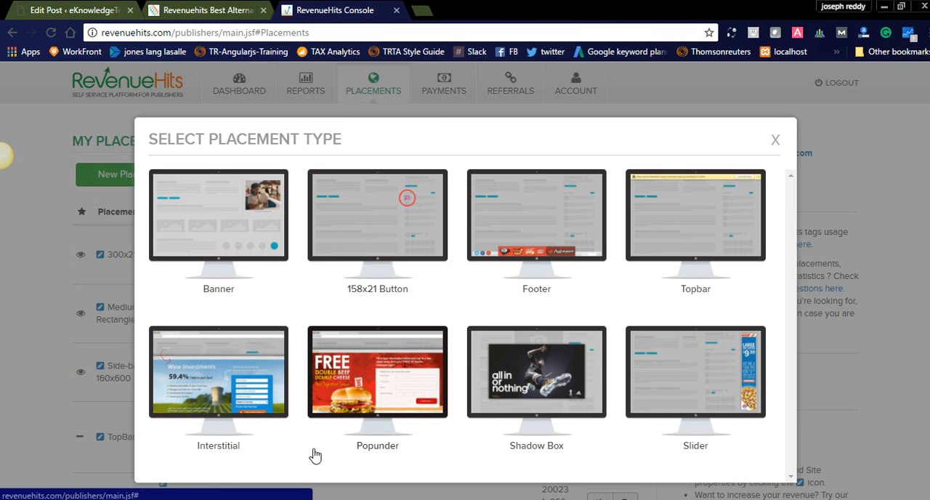
Step: Choose Popunder and look over the empty name, site and description form
{"action": "left_click", "coordinate": [377, 372]}
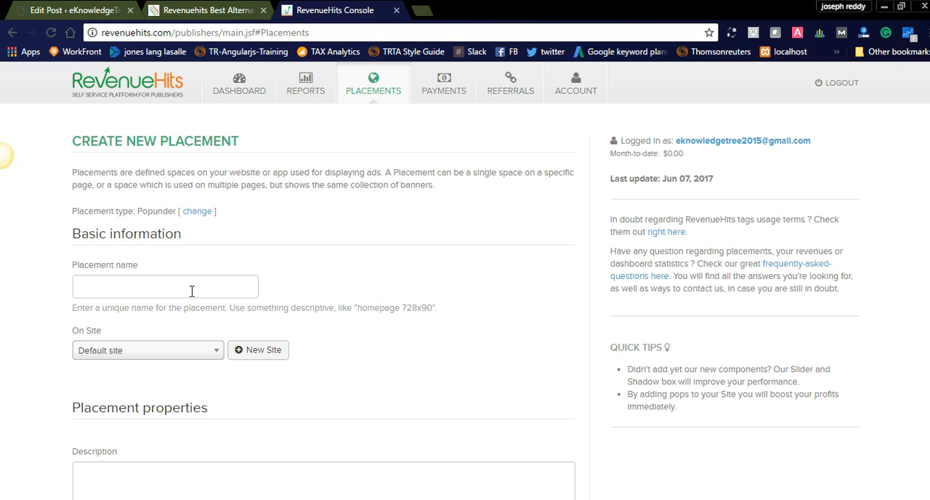
{"action": "left_click", "coordinate": [165, 286]}
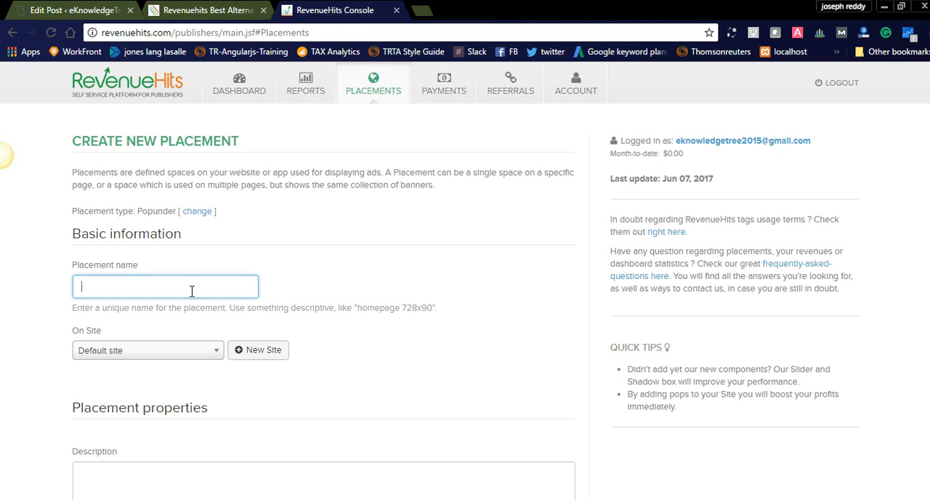
{"action": "left_click", "coordinate": [147, 350]}
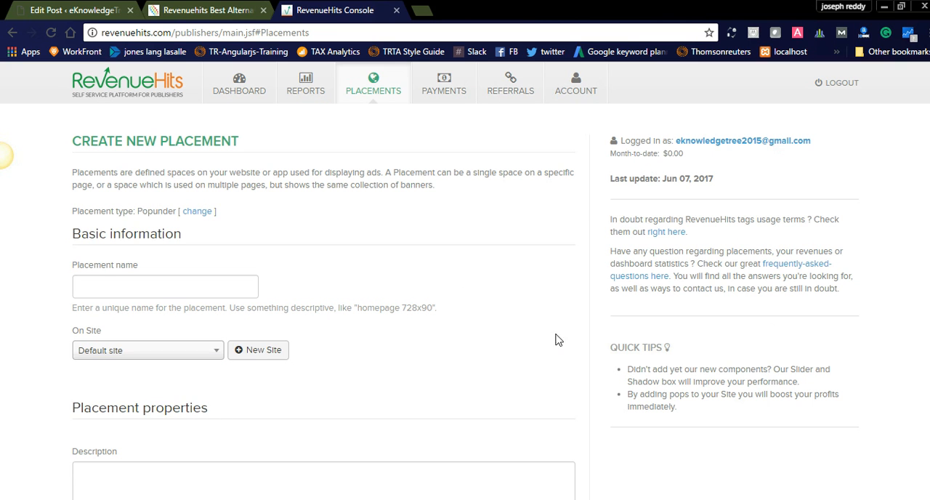
{"action": "scroll", "scroll_direction": "down", "scroll_amount": 3}
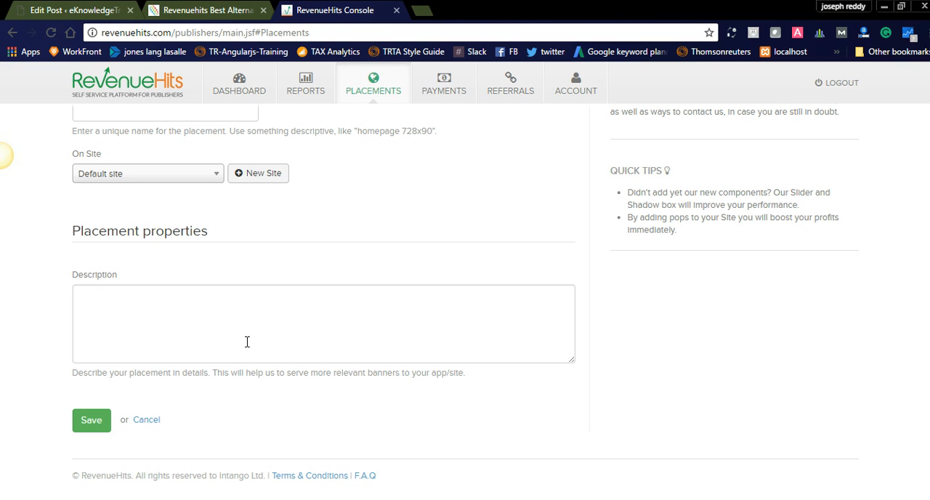
{"action": "mouse_move", "coordinate": [417, 370]}
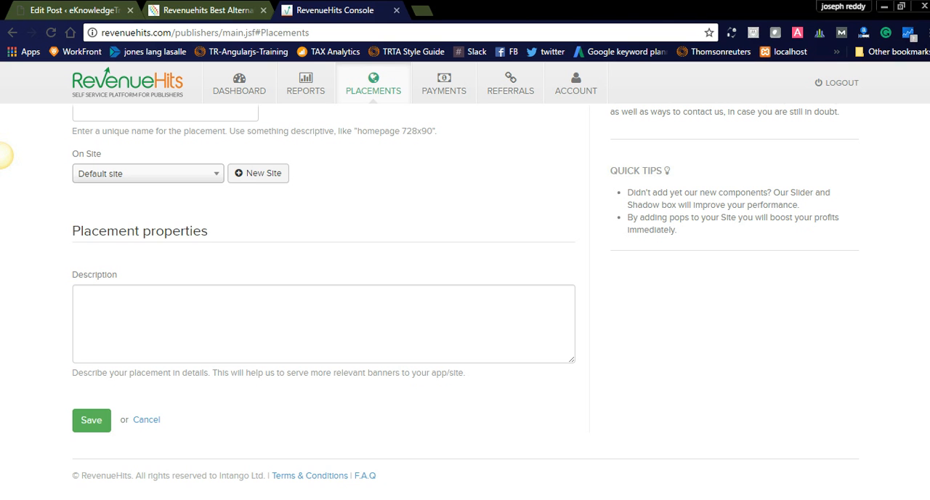
Step: Visit the Dashboard, then return to Placements and the new placement form
{"action": "scroll", "scroll_direction": "up", "scroll_amount": 3}
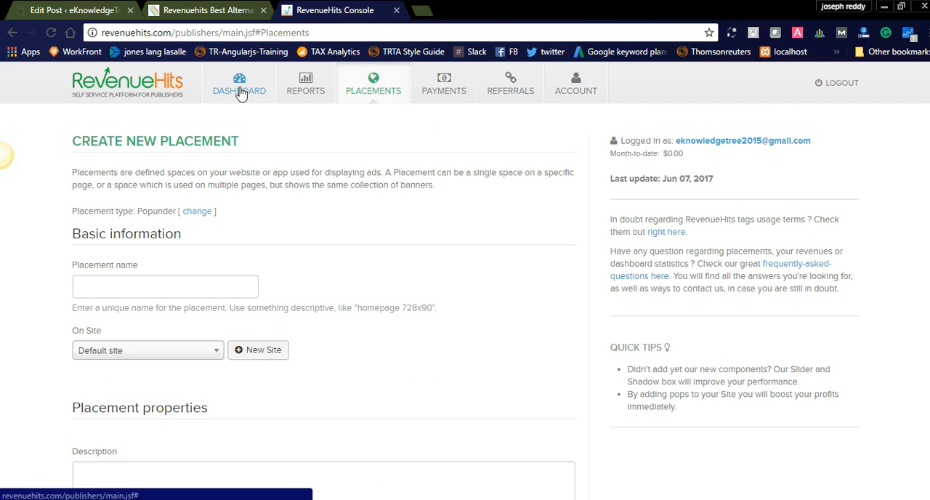
{"action": "left_click", "coordinate": [239, 82]}
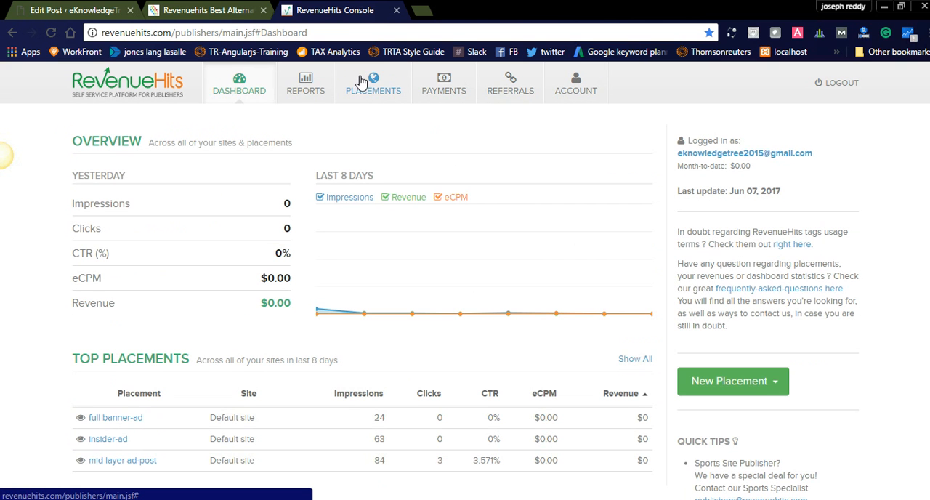
{"action": "left_click", "coordinate": [373, 82]}
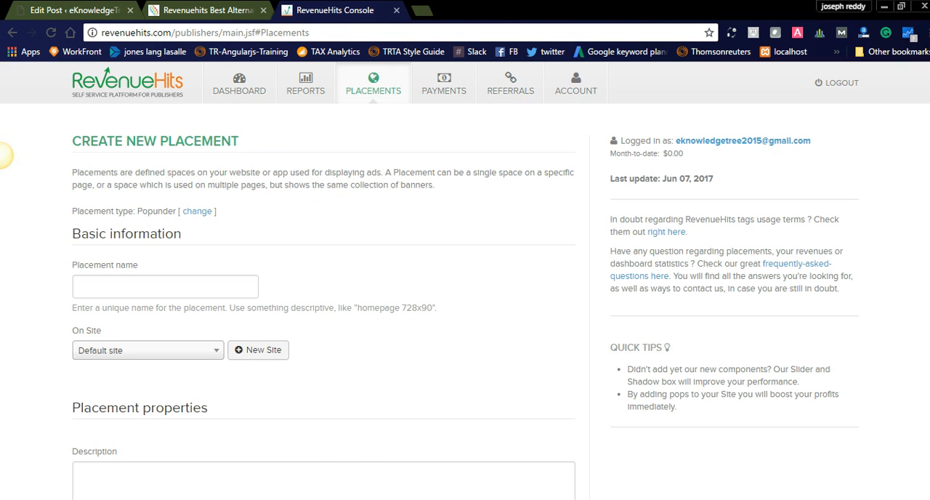
{"action": "scroll", "scroll_direction": "down", "scroll_amount": 3}
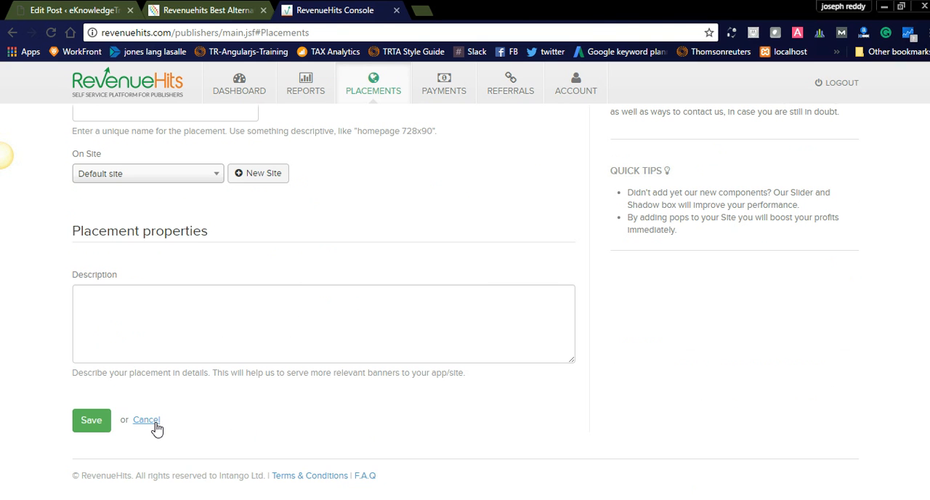
Step: Cancel the new placement, then view and close the shadow popunder box tag code
{"action": "left_click", "coordinate": [146, 419]}
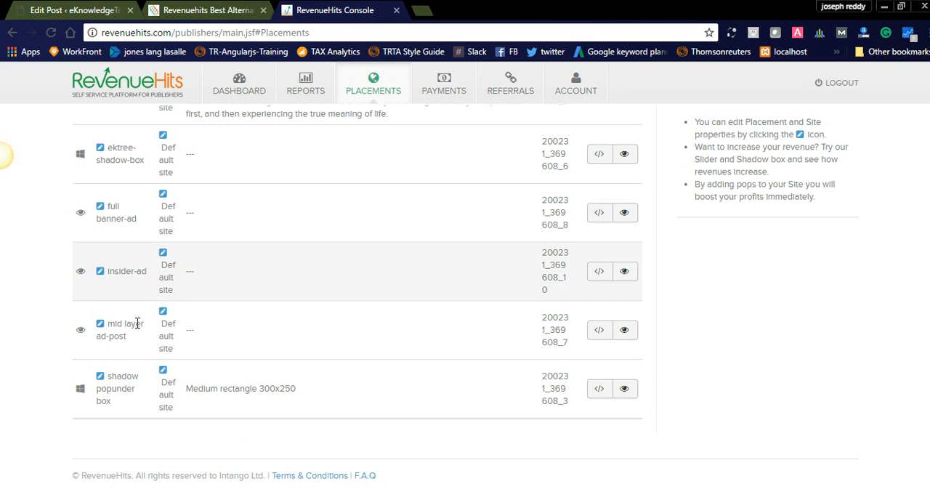
{"action": "left_click", "coordinate": [599, 388]}
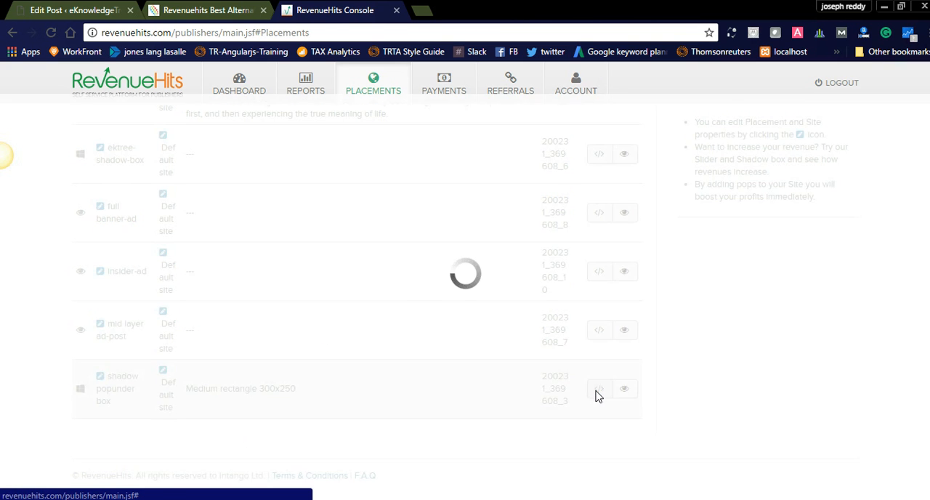
{"action": "left_click", "coordinate": [599, 388]}
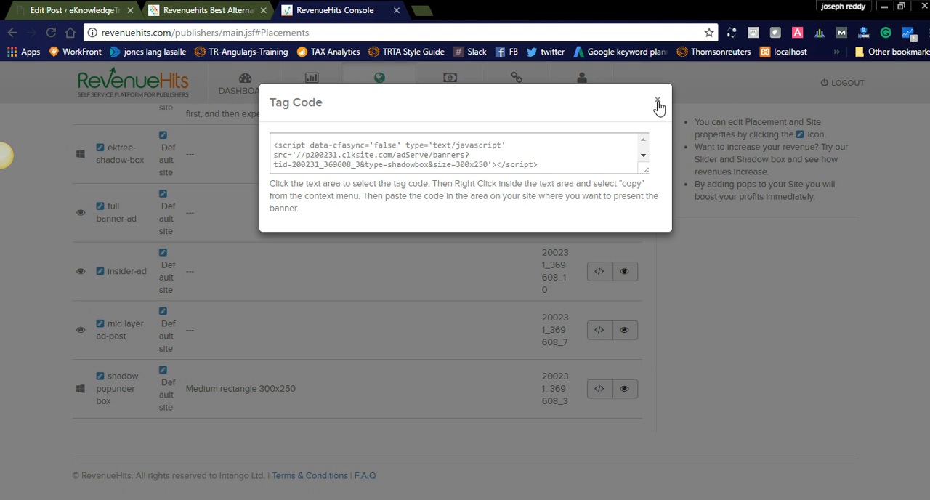
{"action": "left_click", "coordinate": [658, 100]}
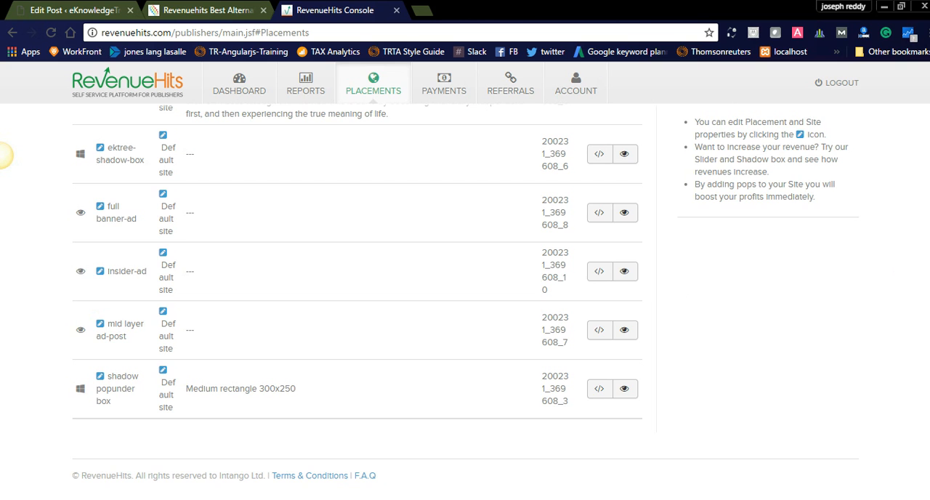
{"action": "scroll", "scroll_direction": "up", "scroll_amount": 3}
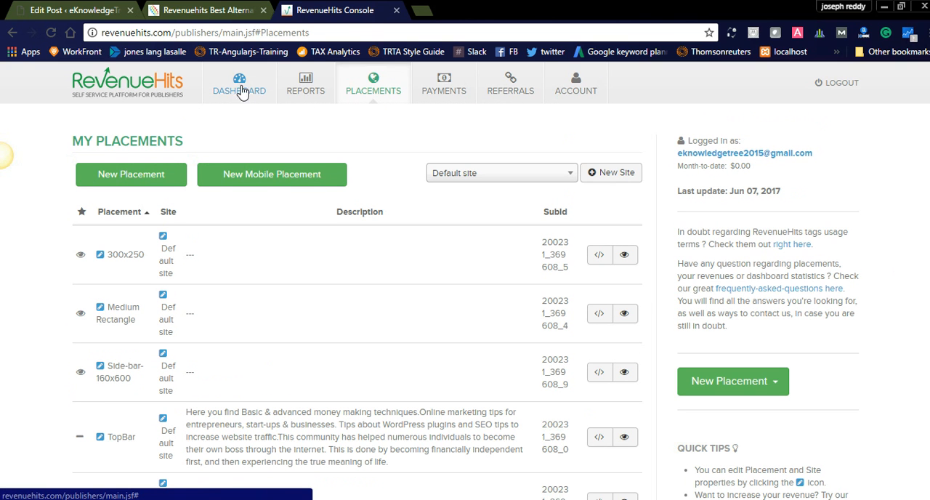
Step: Review the Dashboard overview, then show last month's impressions, clicks, CTR and revenue in Reports
{"action": "left_click", "coordinate": [239, 82]}
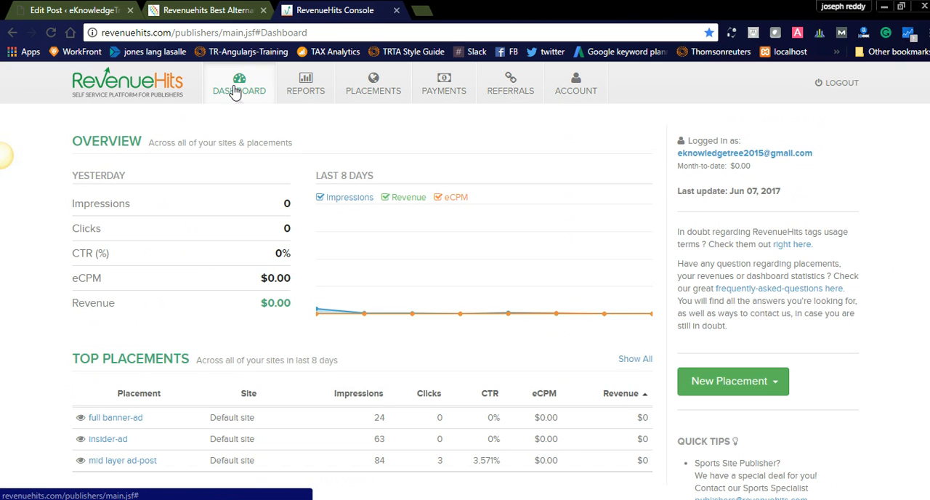
{"action": "mouse_move", "coordinate": [234, 430]}
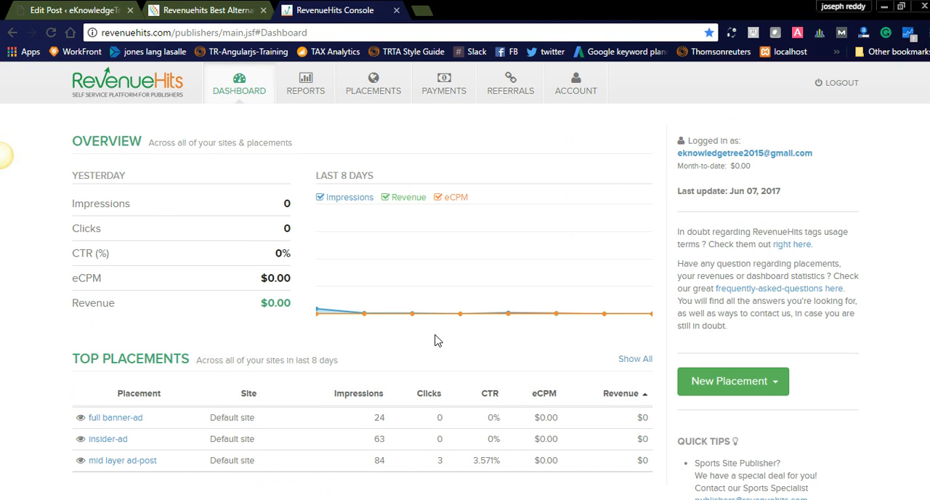
{"action": "mouse_move", "coordinate": [297, 119]}
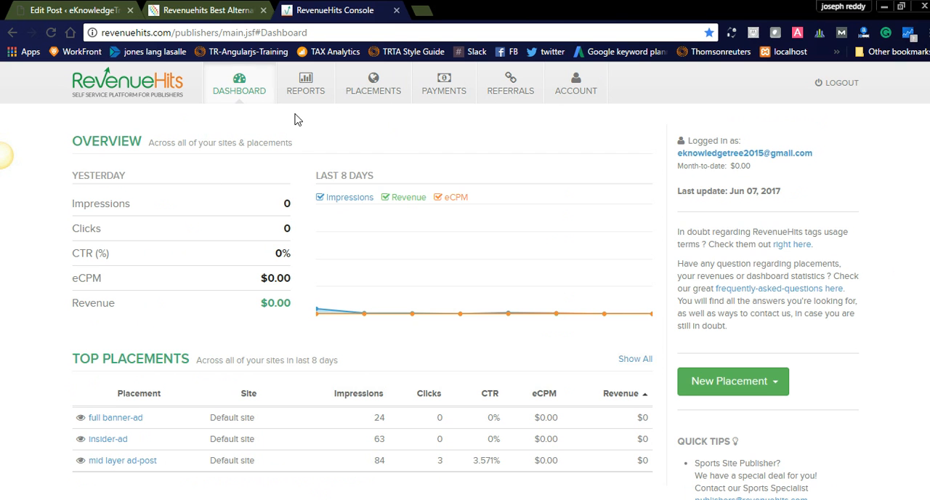
{"action": "left_click", "coordinate": [305, 82]}
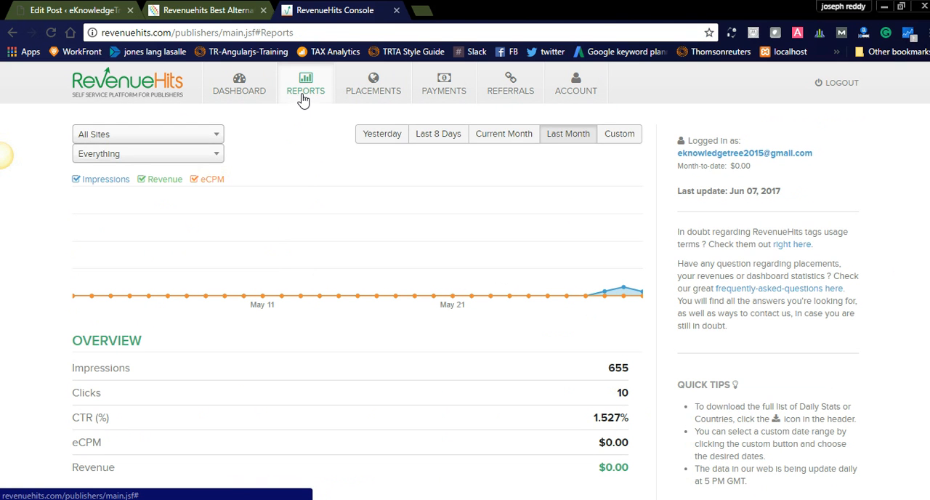
{"action": "mouse_move", "coordinate": [333, 117]}
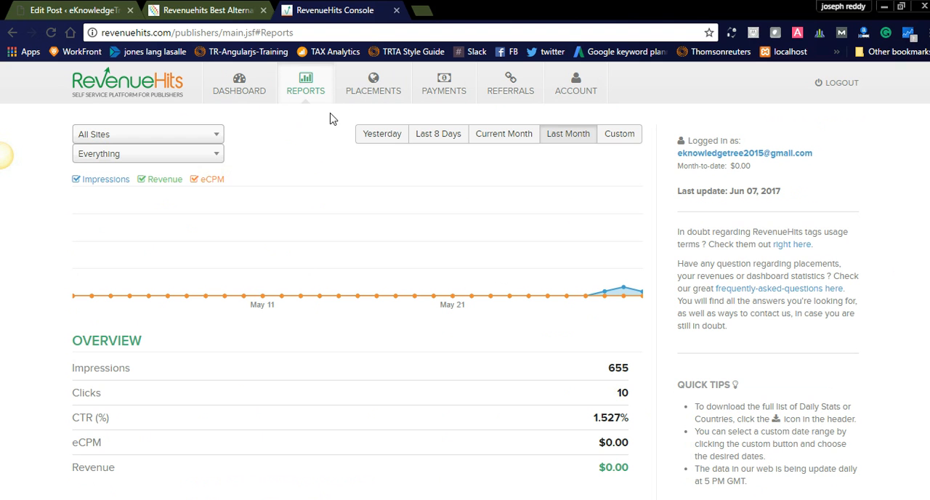
{"action": "mouse_move", "coordinate": [444, 86]}
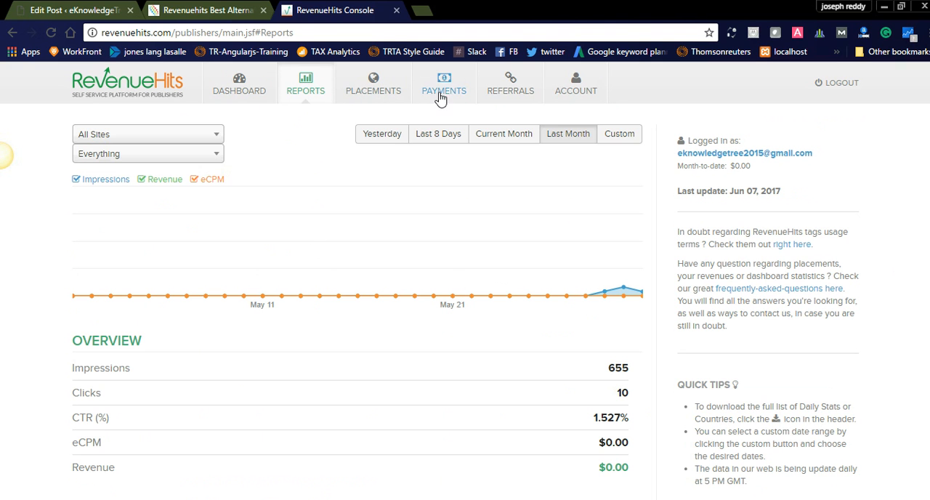
Step: Review the Payment History, then show the Referral Program page with its referral link
{"action": "left_click", "coordinate": [444, 82]}
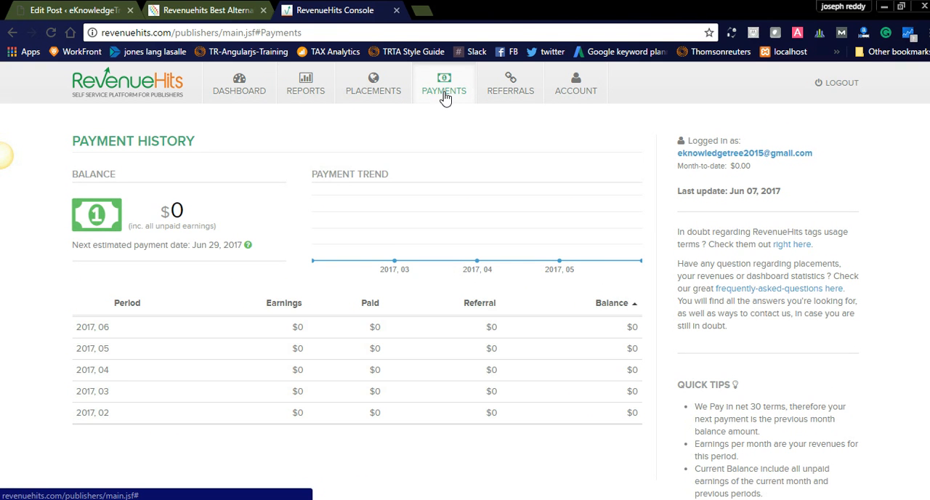
{"action": "mouse_move", "coordinate": [224, 385]}
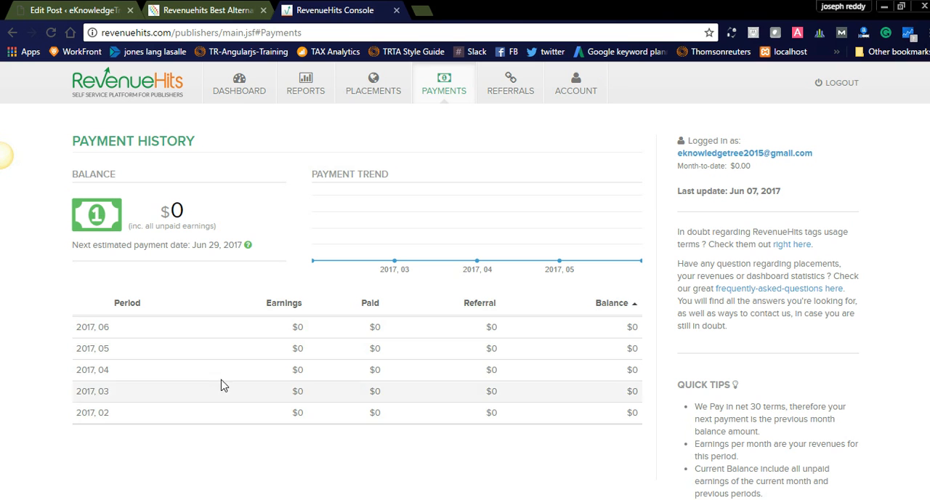
{"action": "mouse_move", "coordinate": [254, 398]}
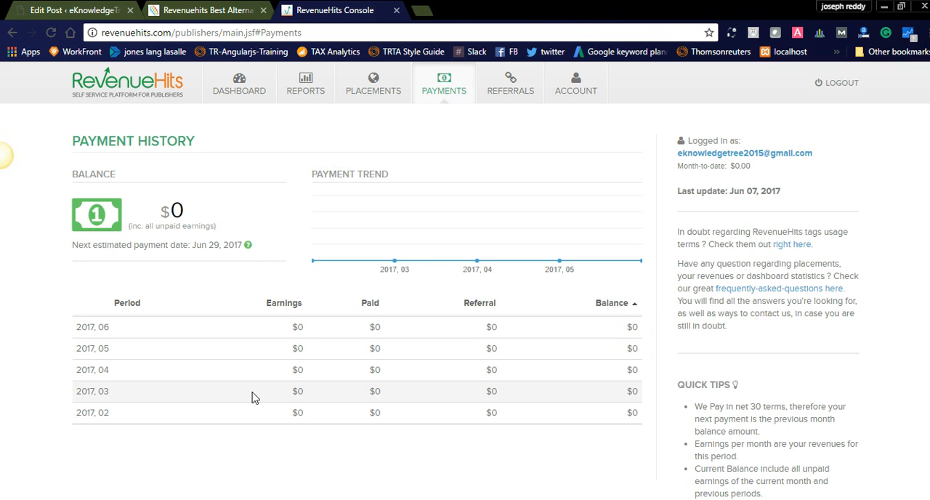
{"action": "mouse_move", "coordinate": [289, 471]}
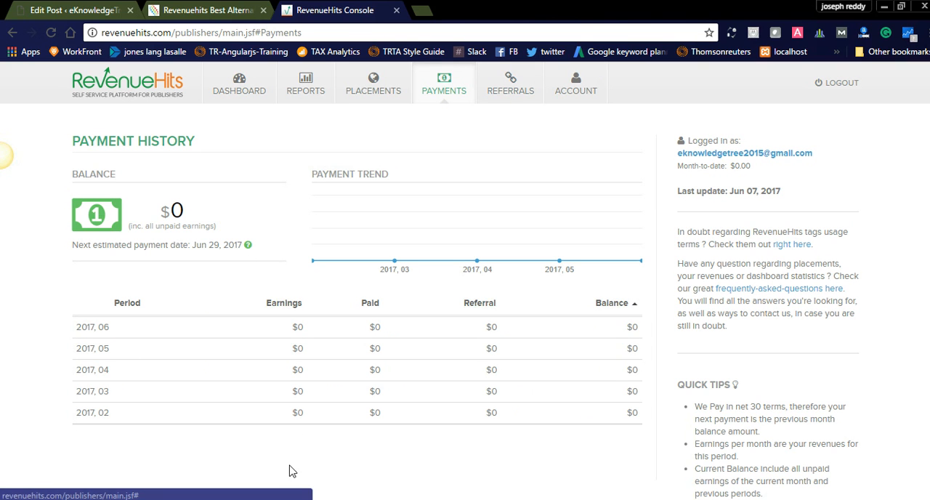
{"action": "mouse_move", "coordinate": [516, 82]}
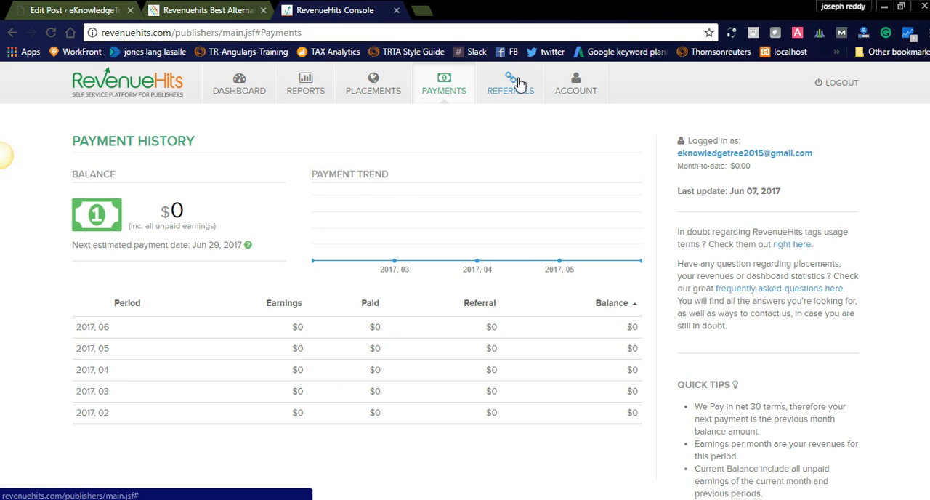
{"action": "left_click", "coordinate": [510, 84]}
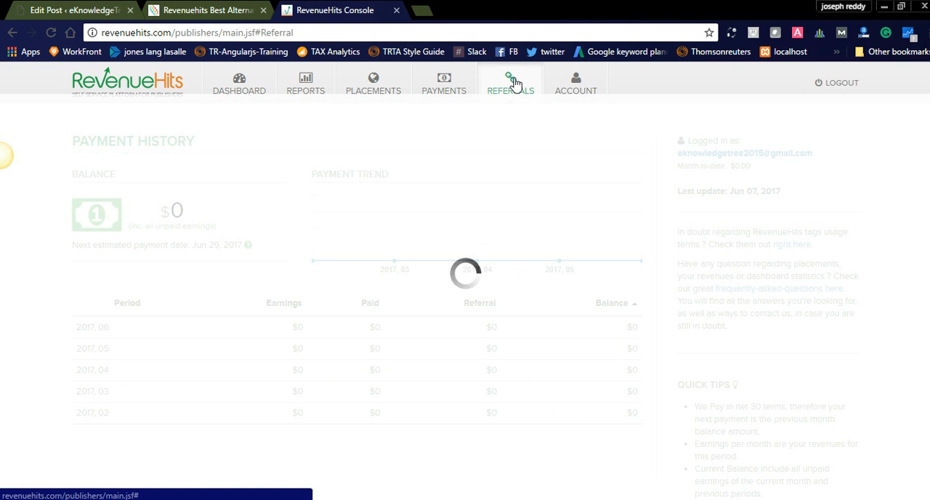
{"action": "left_click", "coordinate": [510, 82]}
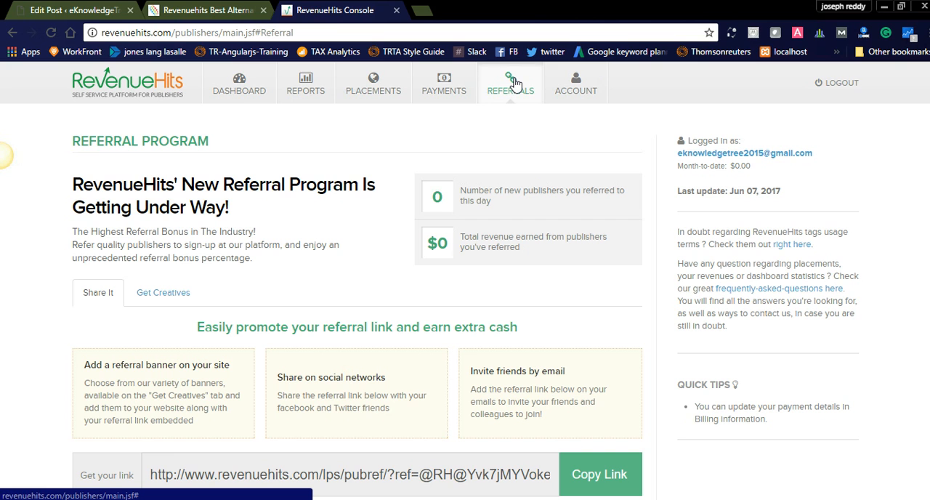